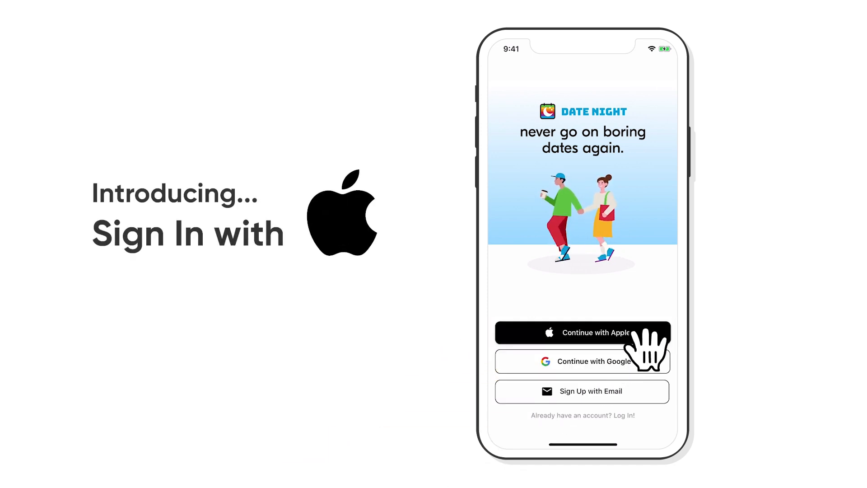
Sign in to Date Night sharing the email, then sign up to First Class confirming the Apple ID
left_click(582, 332)
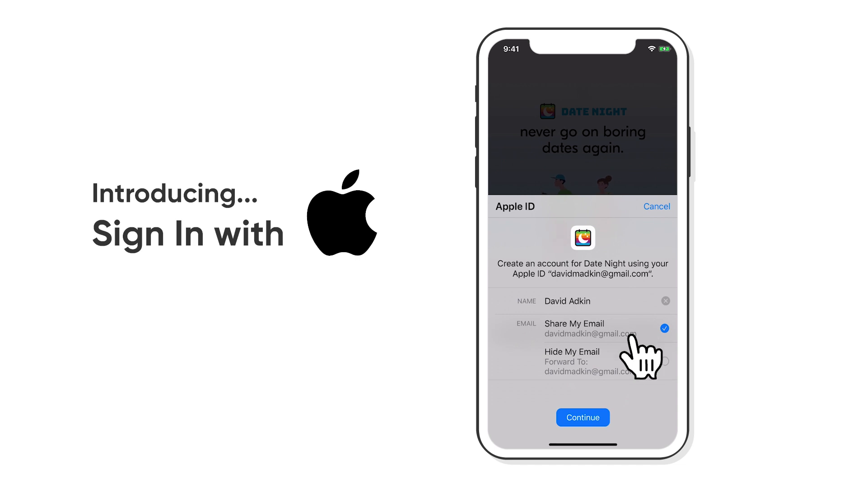
left_click(582, 417)
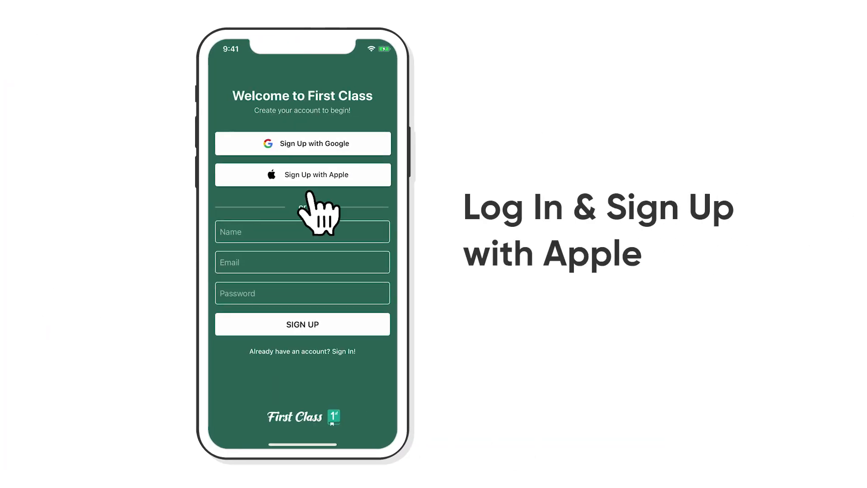
left_click(301, 174)
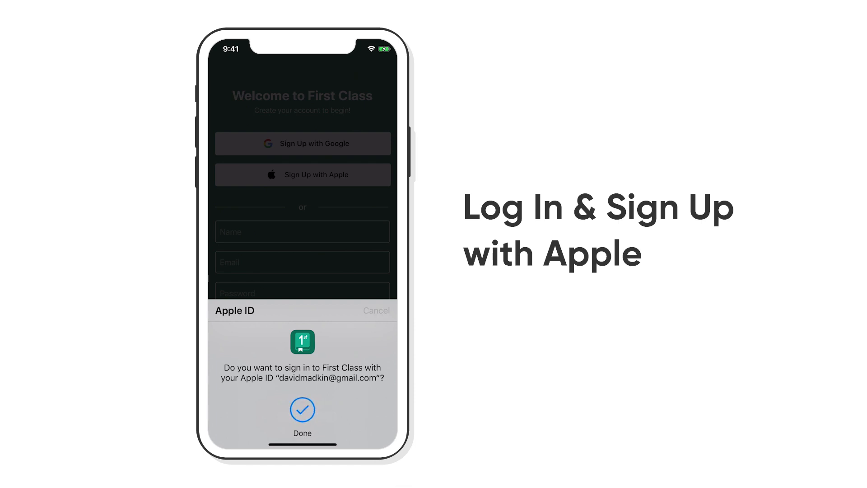
left_click(302, 409)
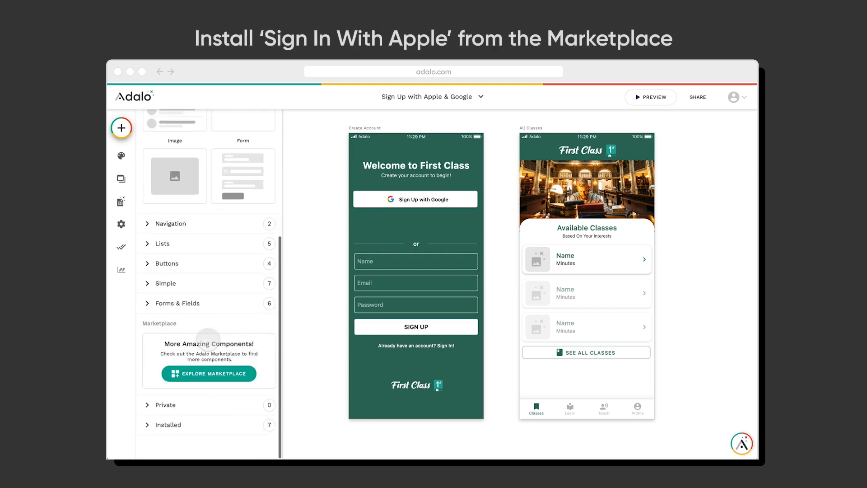
Install Apple Sign-In from the Marketplace and place the Continue with Apple button on Create Account
left_click(208, 373)
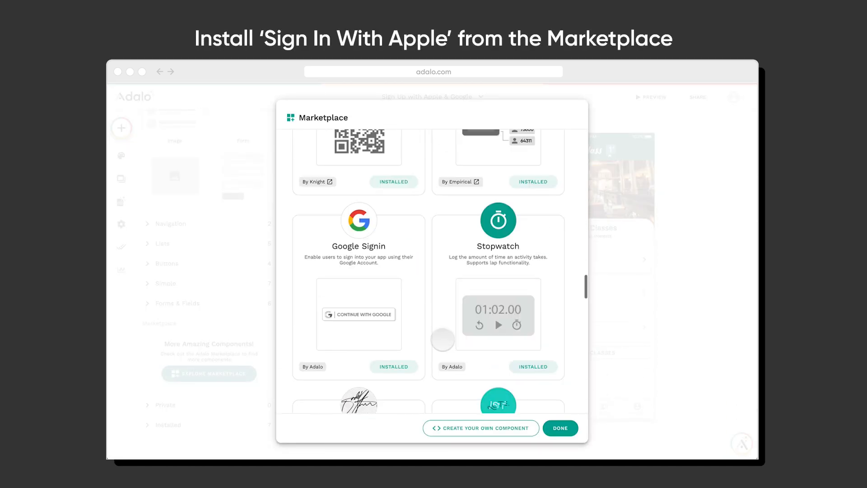
scroll("down", 3)
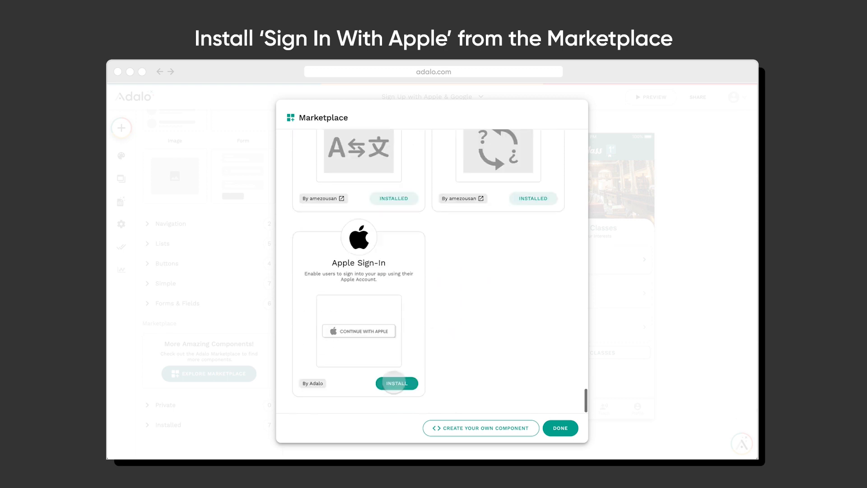
left_click(396, 383)
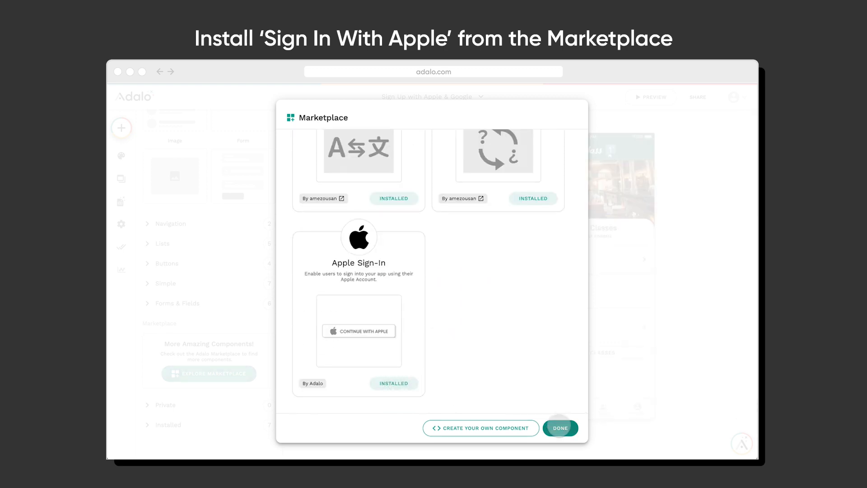
left_click(560, 427)
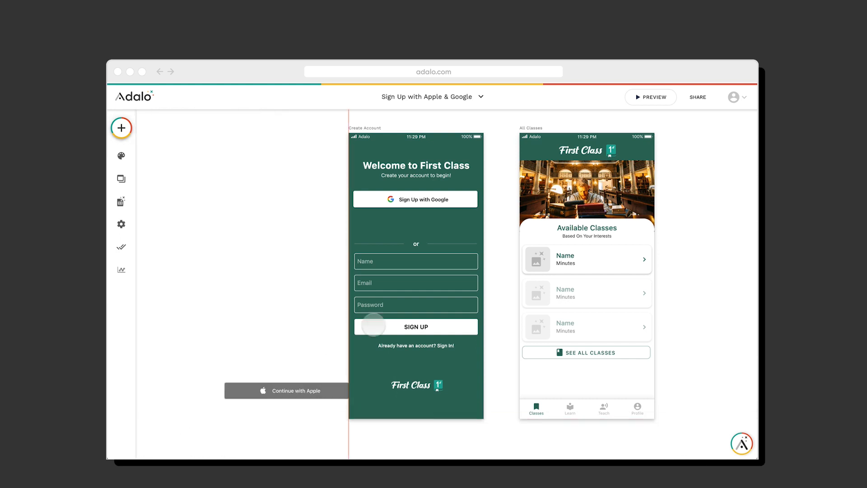
left_click(415, 222)
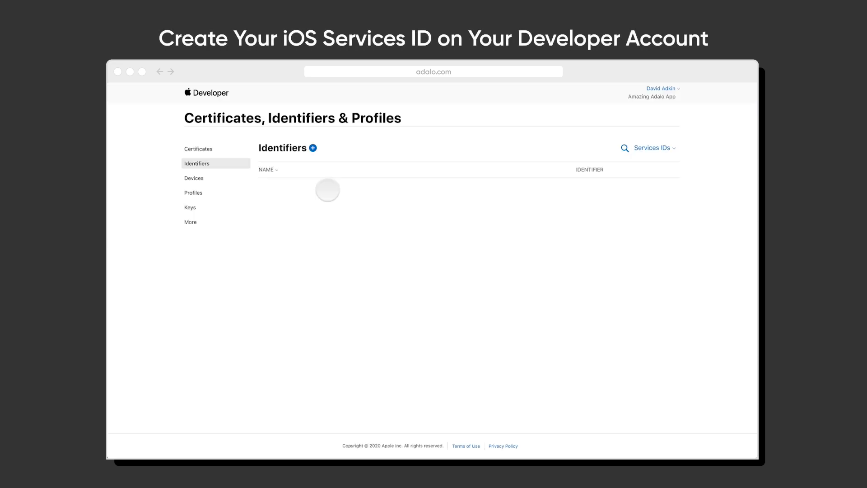
Register a new Services ID with identifier com.firstclass.ios for First Class
left_click(313, 147)
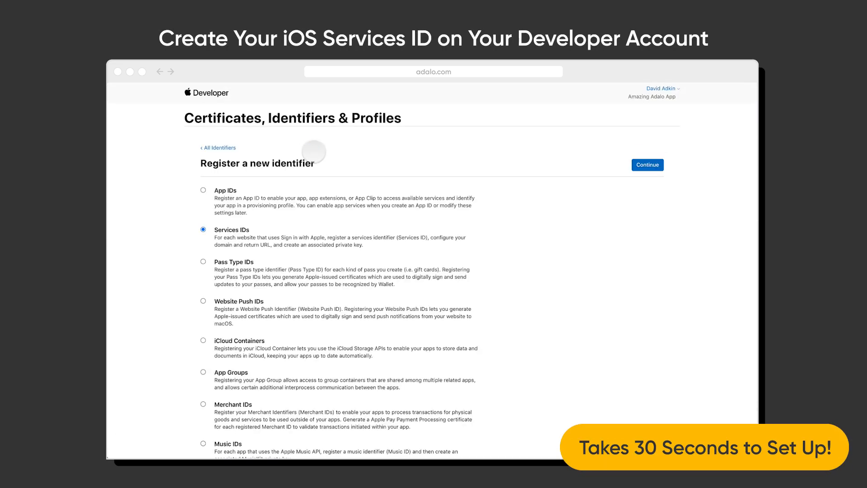
left_click(647, 164)
type("First Class")
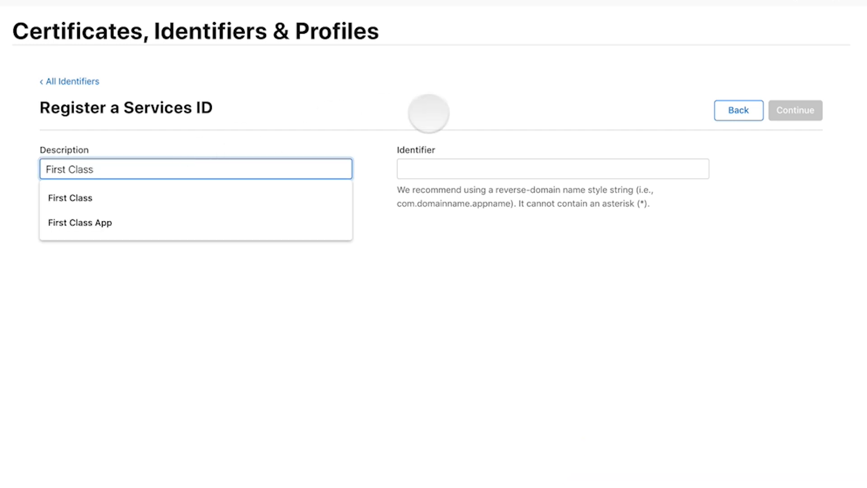
type("com.firstclass.ios")
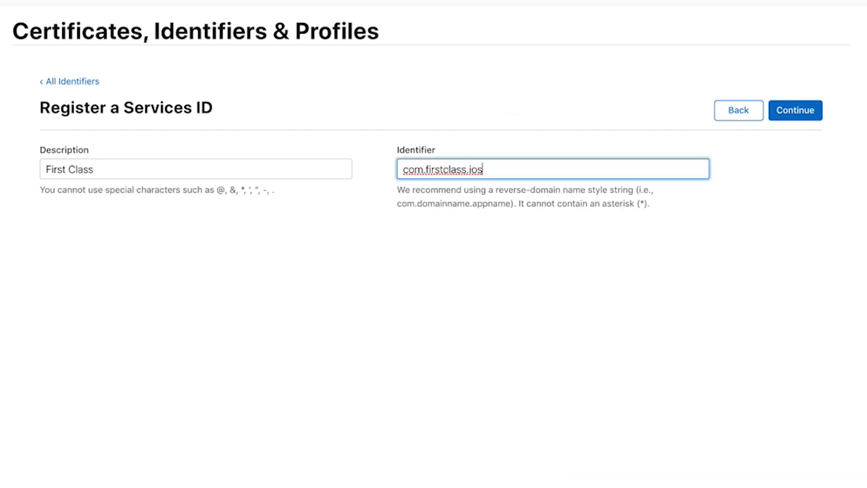
left_click(795, 111)
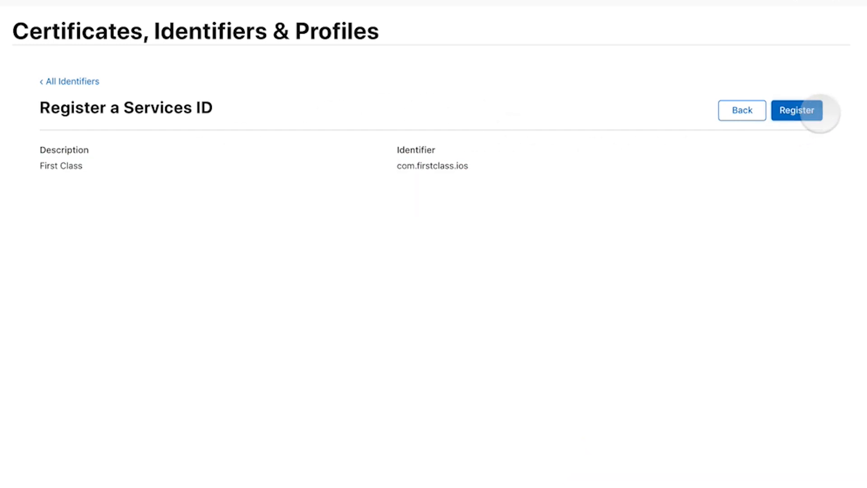
left_click(796, 110)
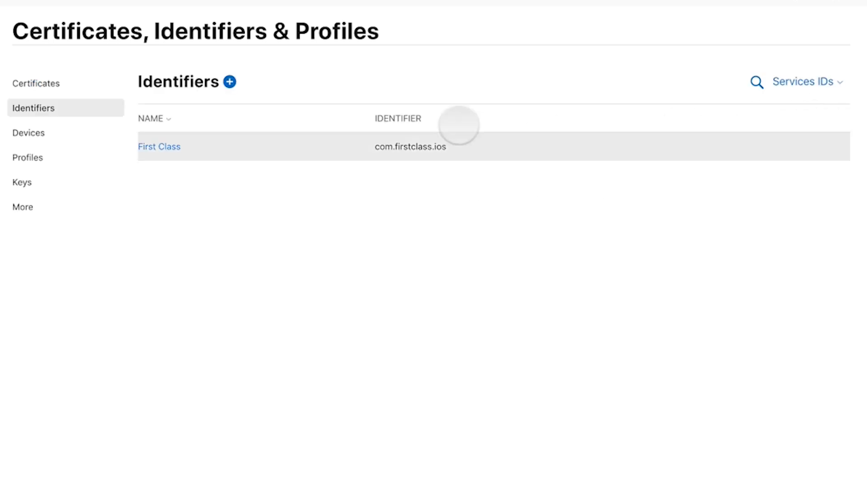
left_click(159, 146)
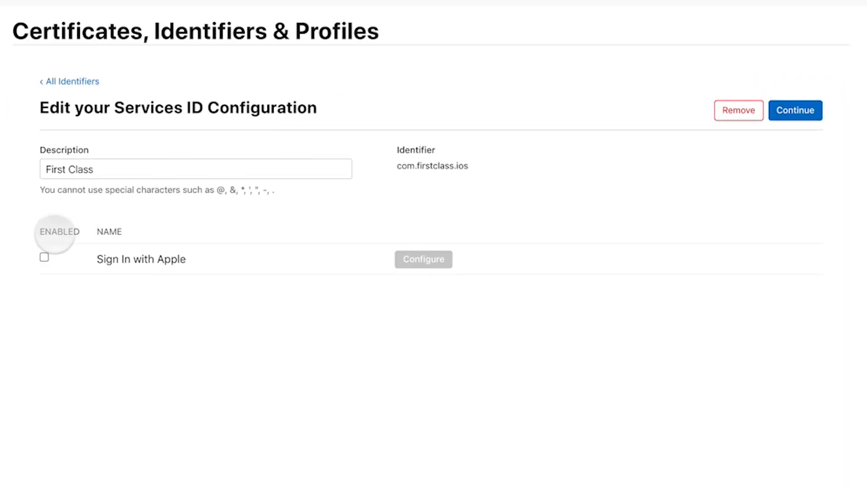
left_click(44, 256)
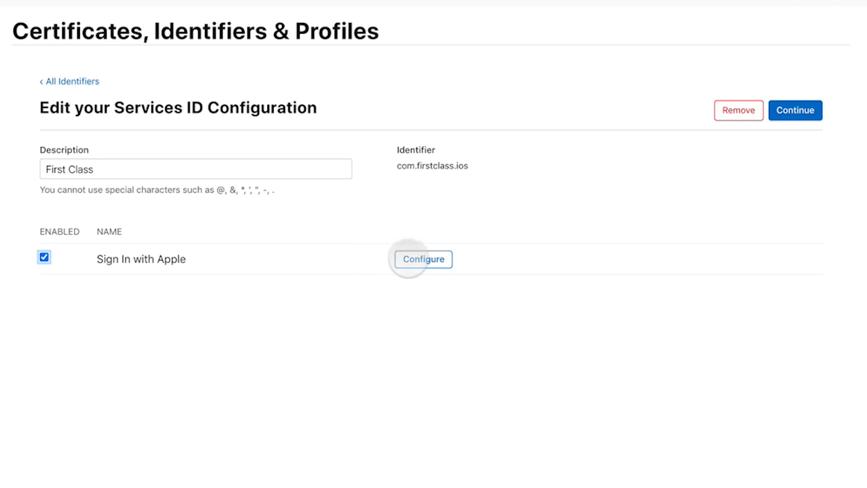
left_click(423, 259)
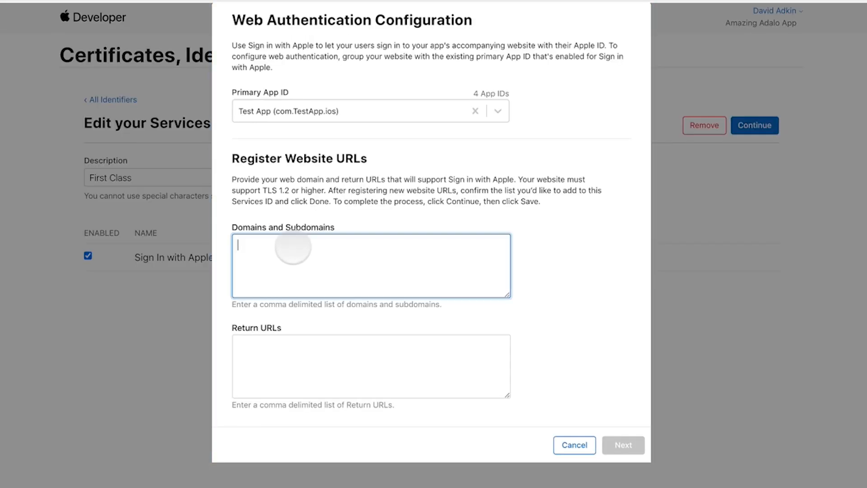
type("previewer.adalo.com")
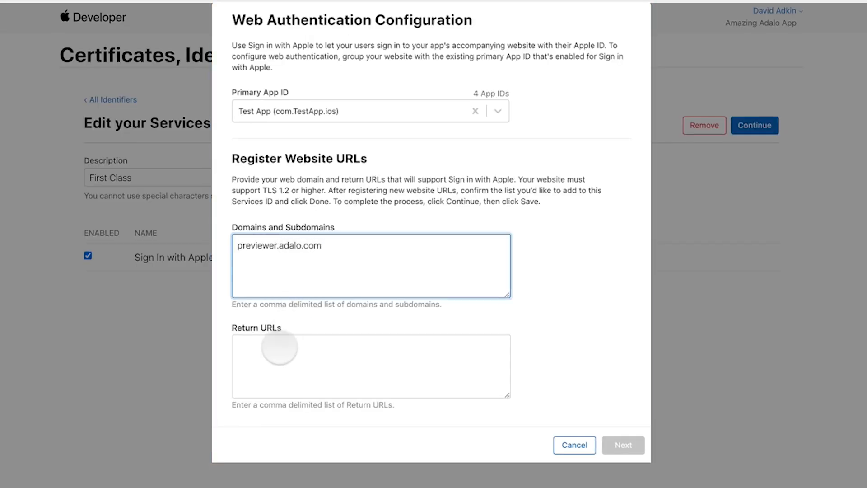
type("https://previewer.adalo.com")
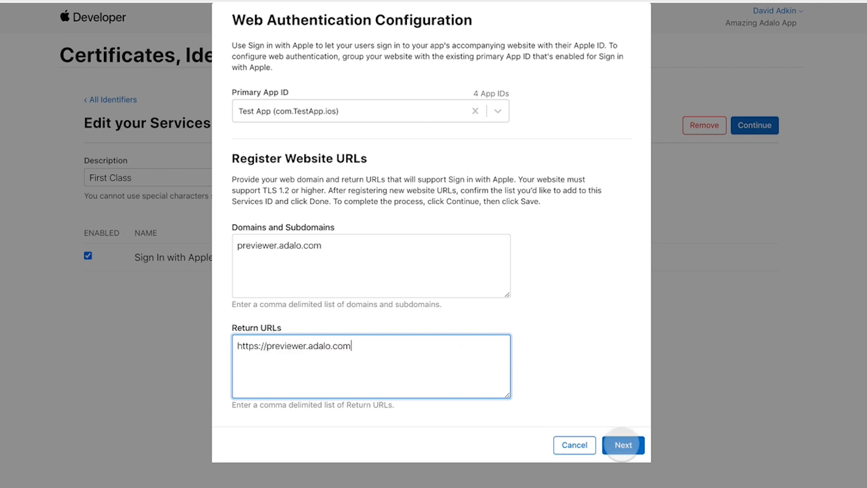
left_click(622, 444)
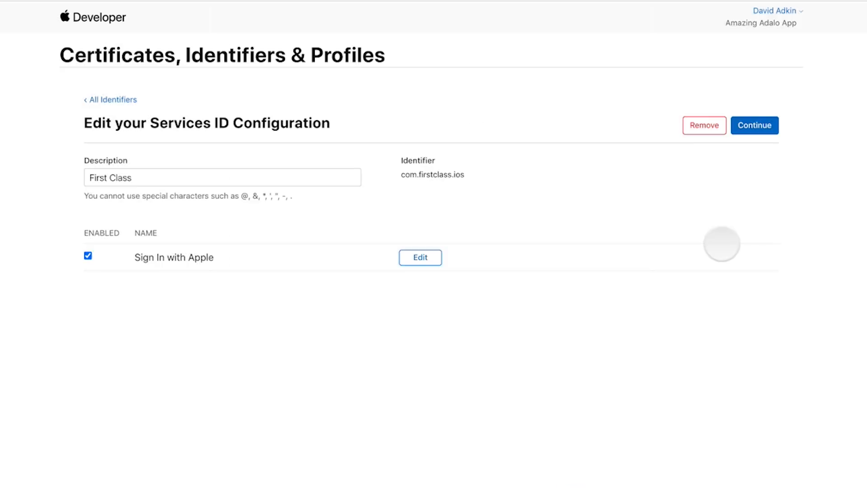
left_click(114, 99)
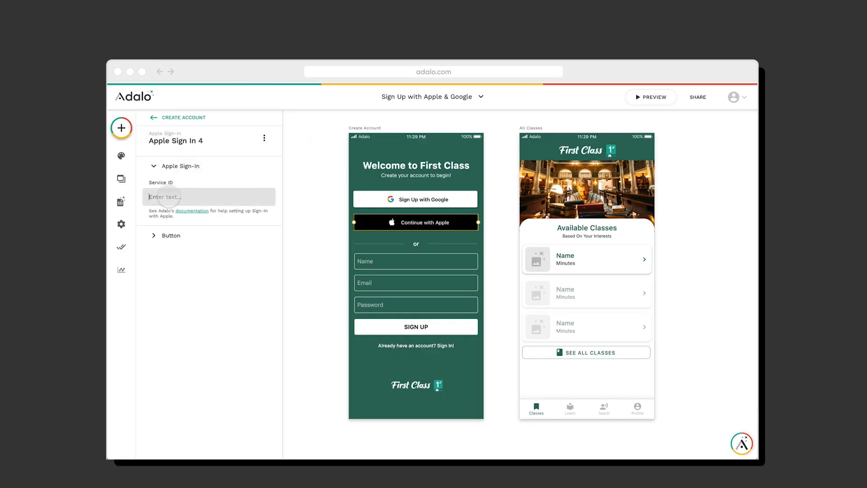
Give the button service ID com.firstclass.ios, white theme, centred text and corner rounding 6
type("com.firstclass.ios")
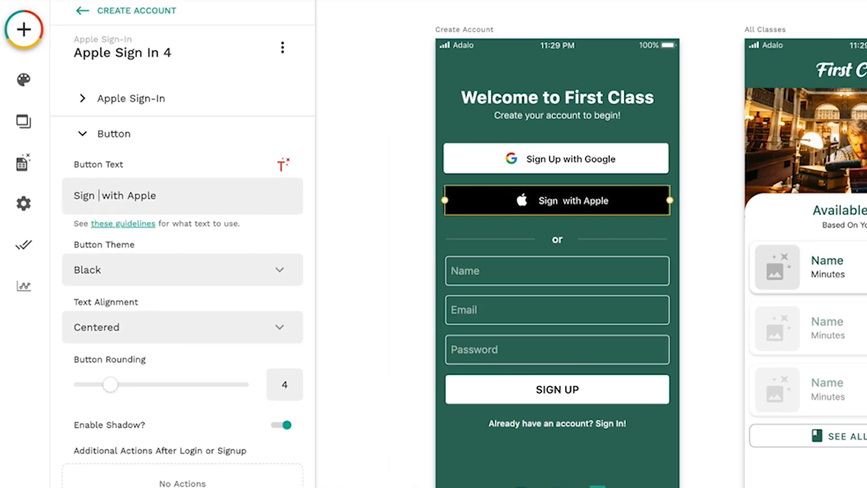
left_click(182, 270)
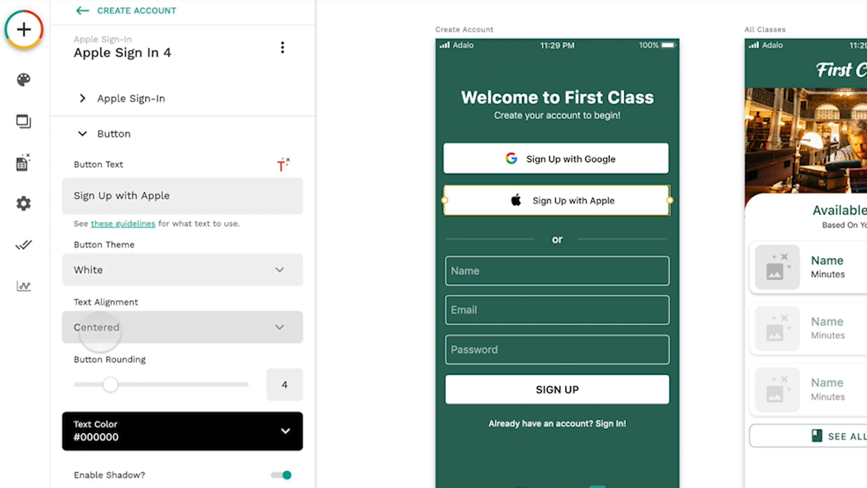
left_click(181, 327)
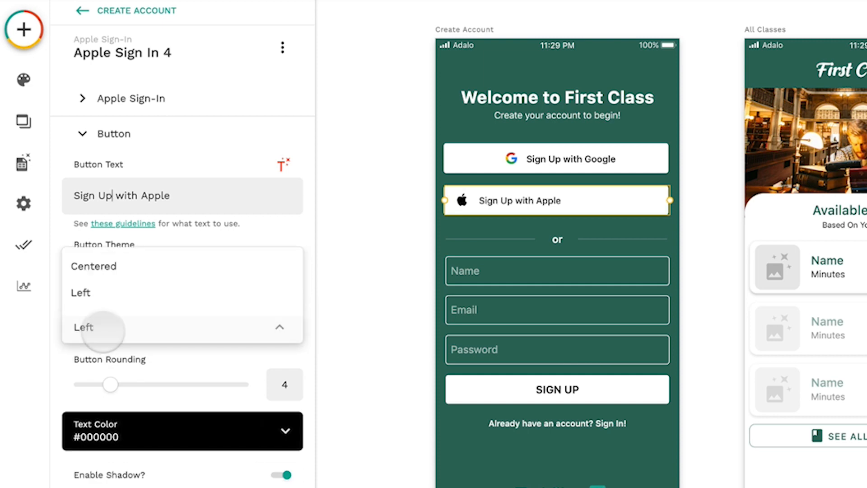
left_click(96, 327)
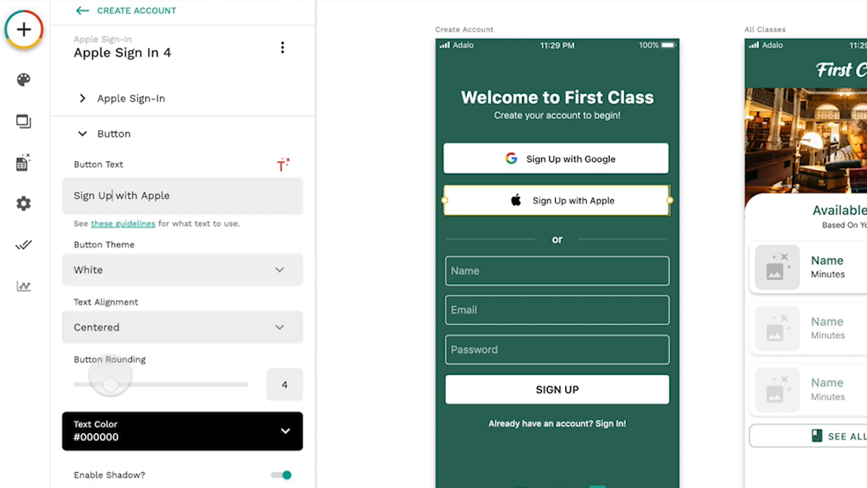
left_click_drag(110, 384, 141, 384)
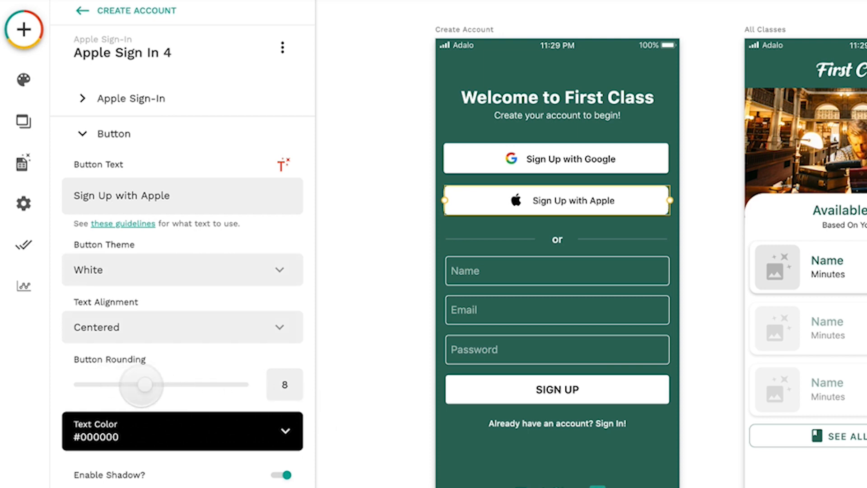
left_click_drag(142, 384, 127, 384)
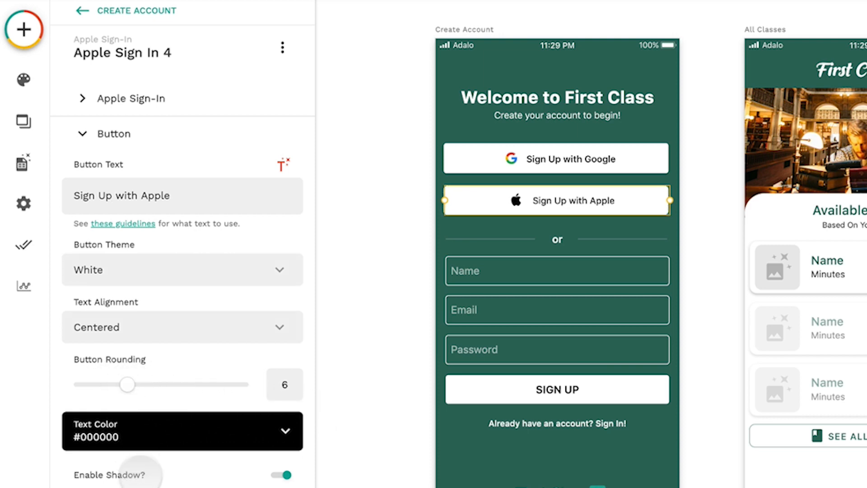